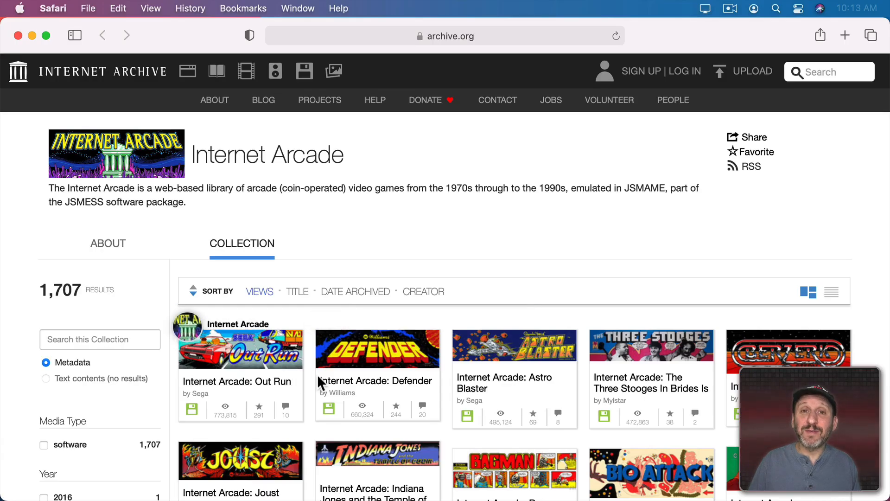
mouse_move(376, 381)
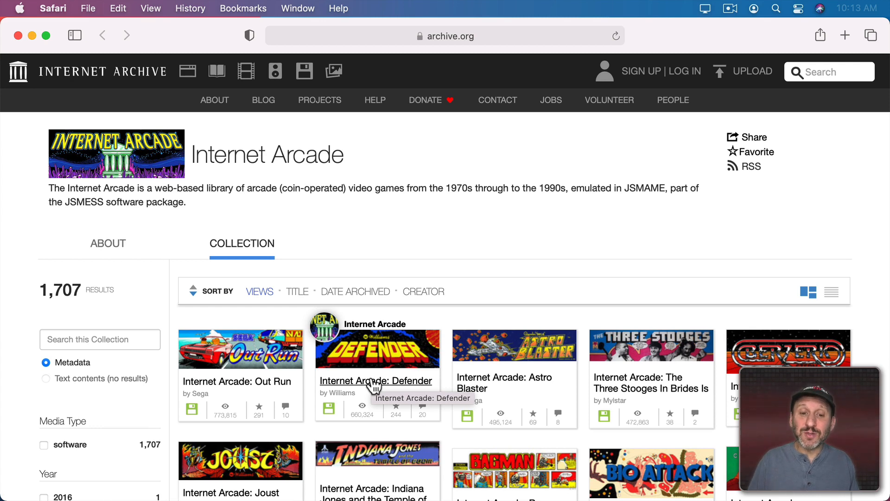
Scroll down the Internet Arcade grid toward the Joust tile
scroll("down", 3)
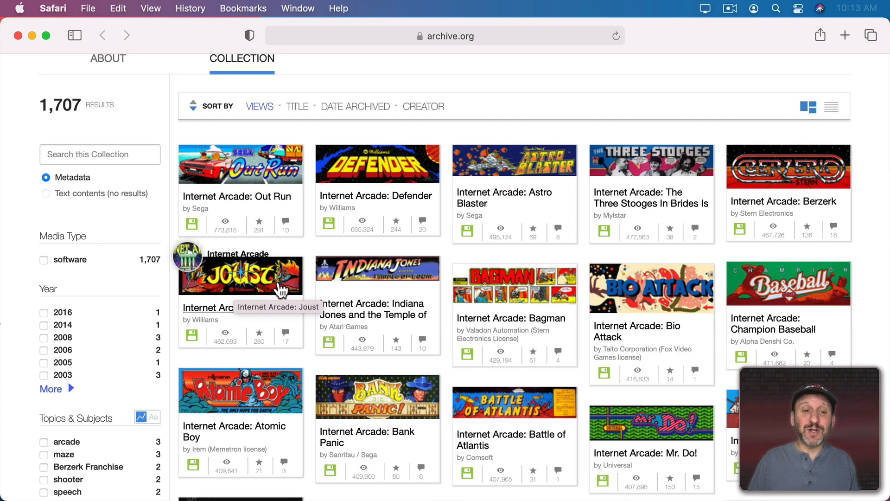
mouse_move(245, 287)
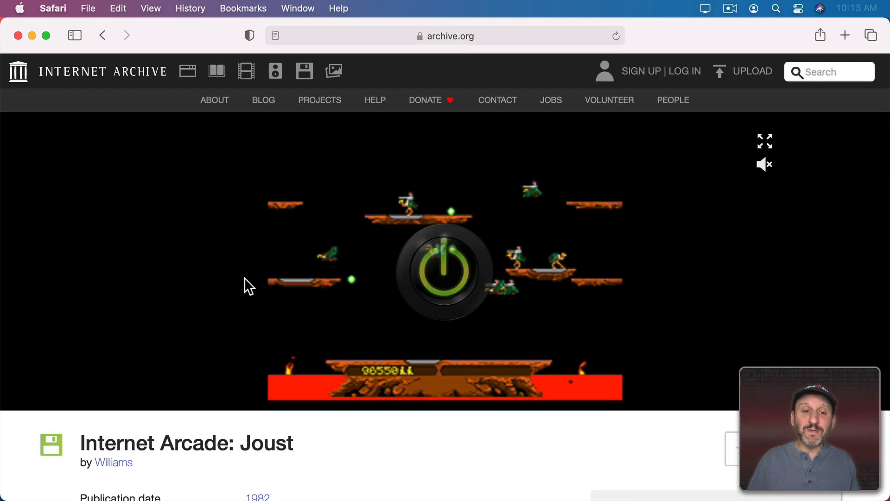
scroll("down", 3)
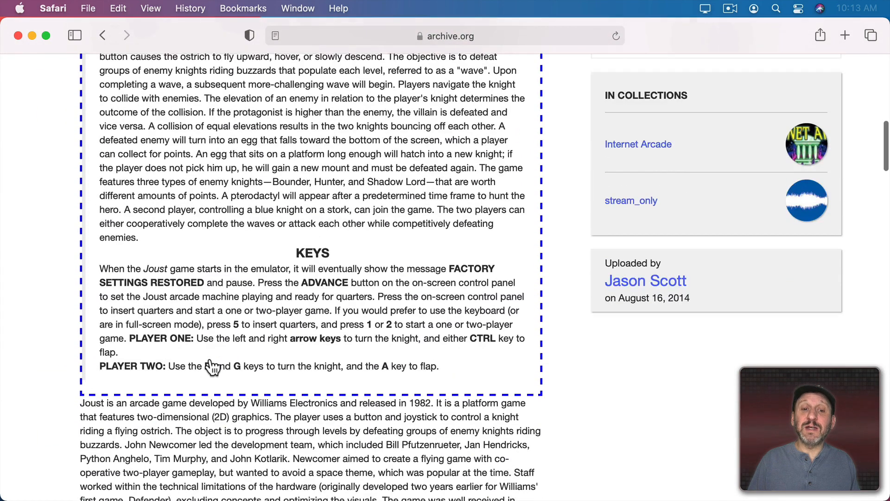
scroll("up", 3)
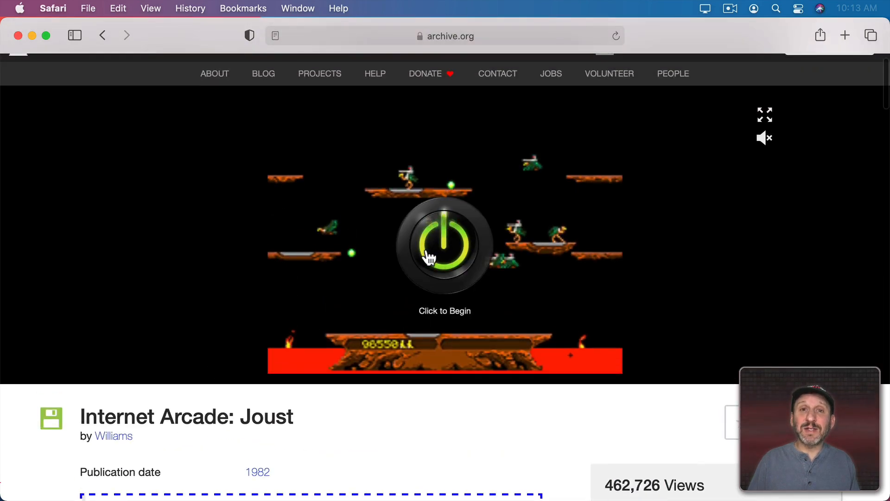
scroll("down", 3)
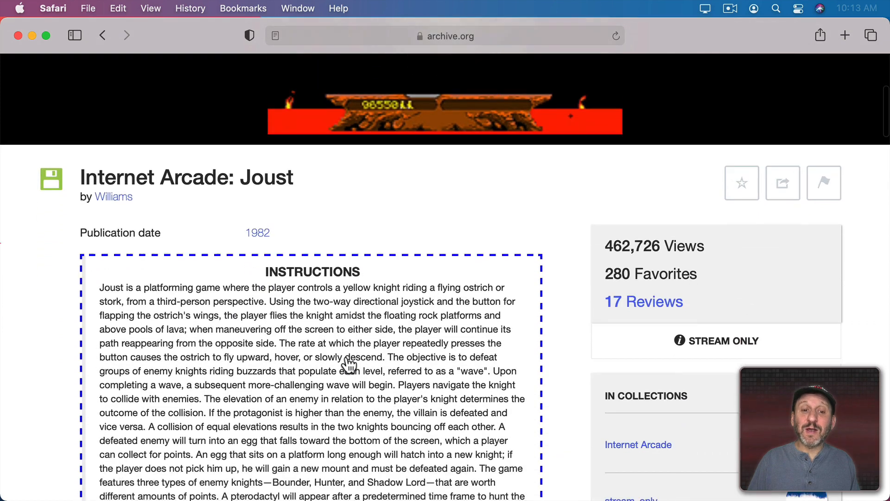
scroll("down", 3)
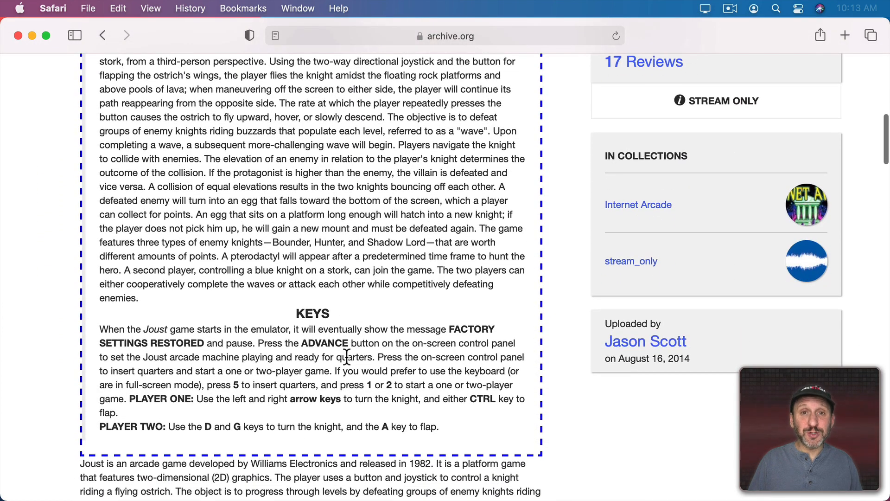
scroll("down", 3)
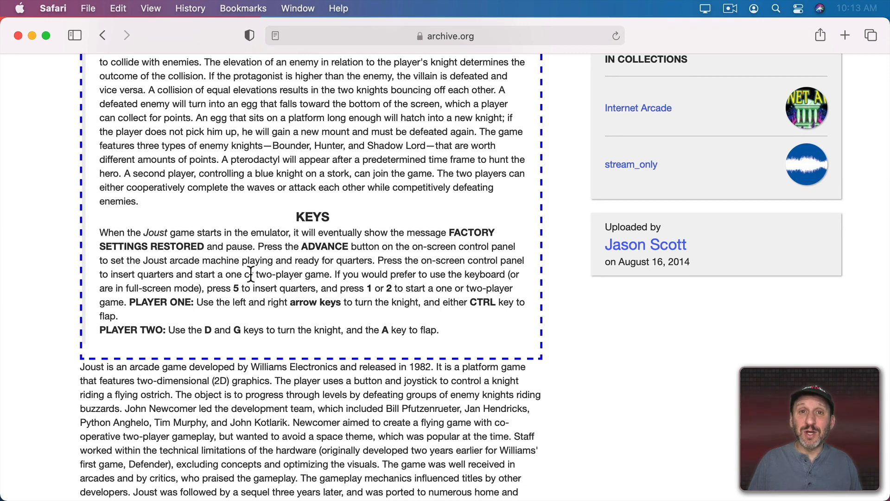
scroll("down", 3)
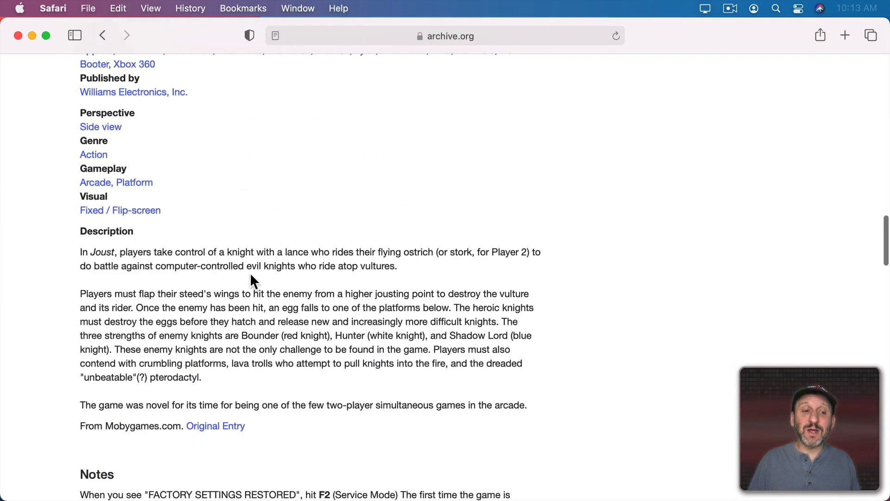
scroll("down", 3)
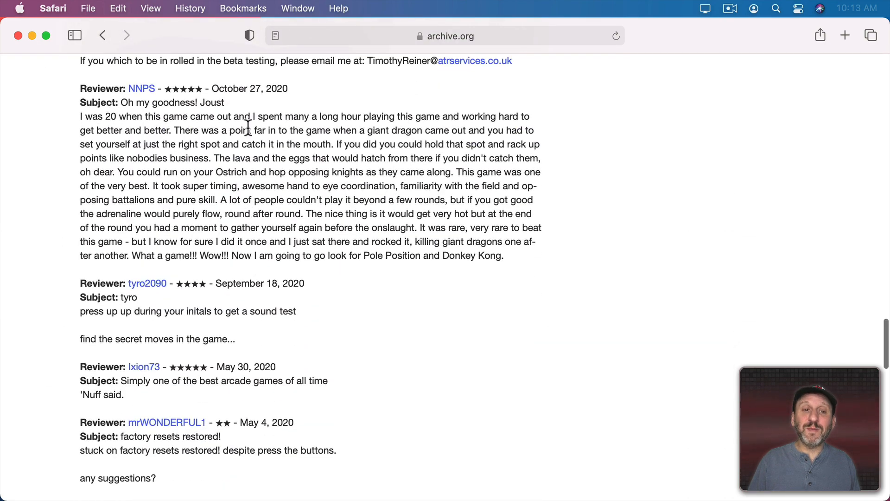
mouse_move(260, 213)
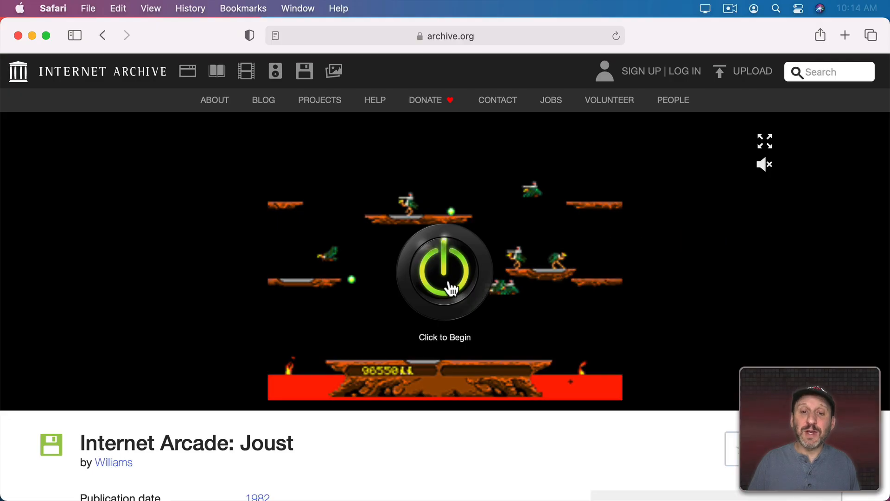
Start the Joust emulator, decline the Dictation prompt, and turn game sound on
left_click(445, 271)
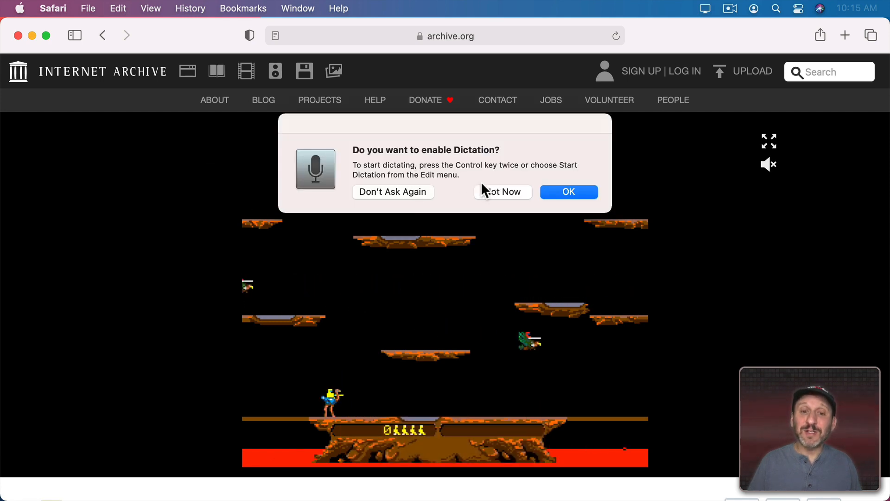
left_click(501, 192)
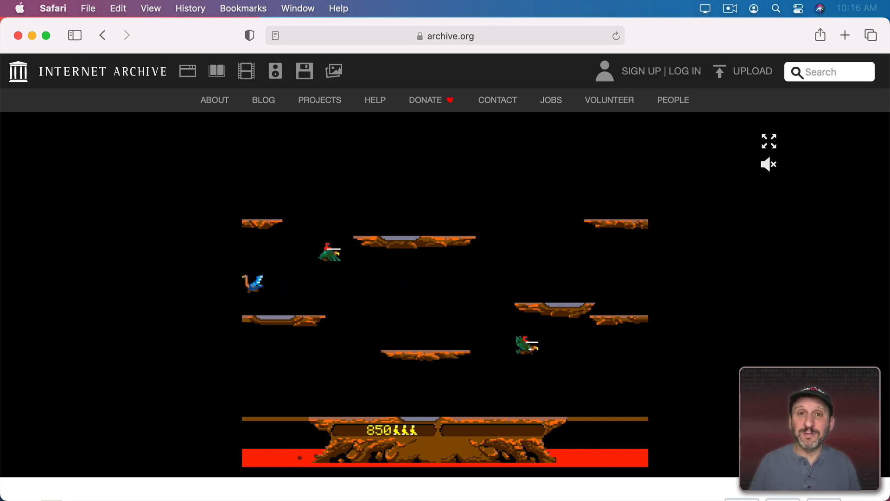
mouse_move(768, 165)
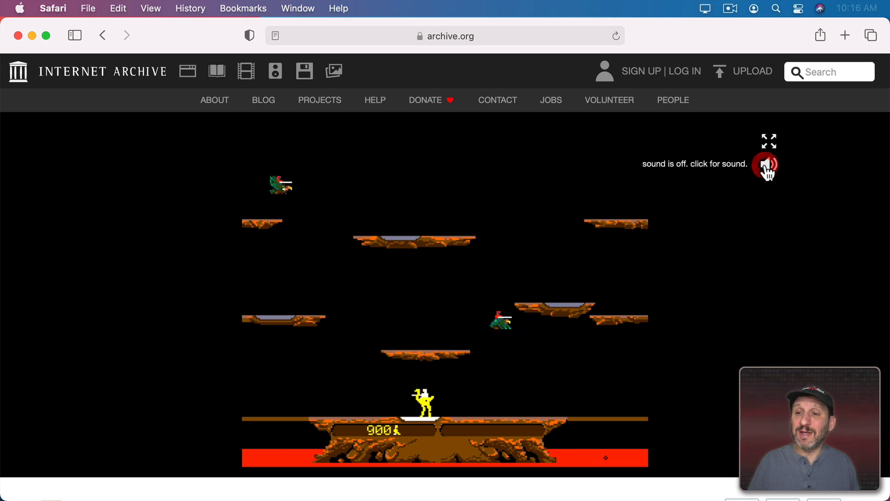
left_click(768, 165)
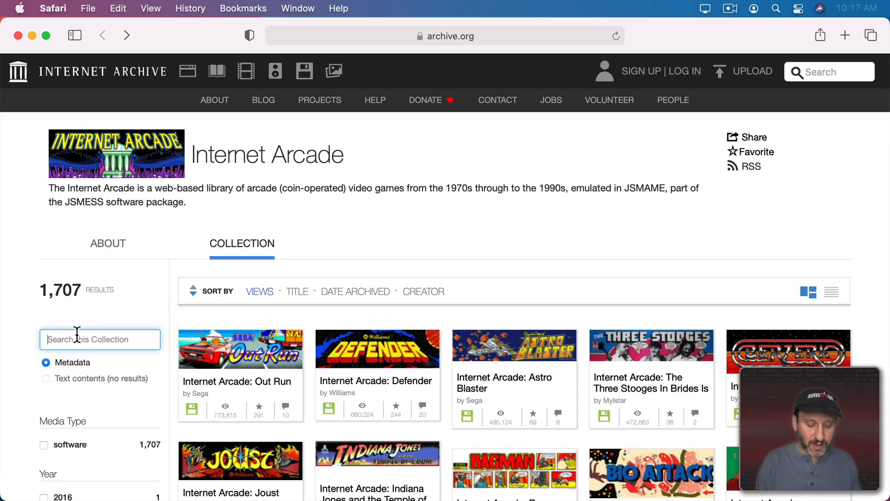
Search the Internet Arcade for 'tron' and open the Internet Arcade: Tron page
type("tron")
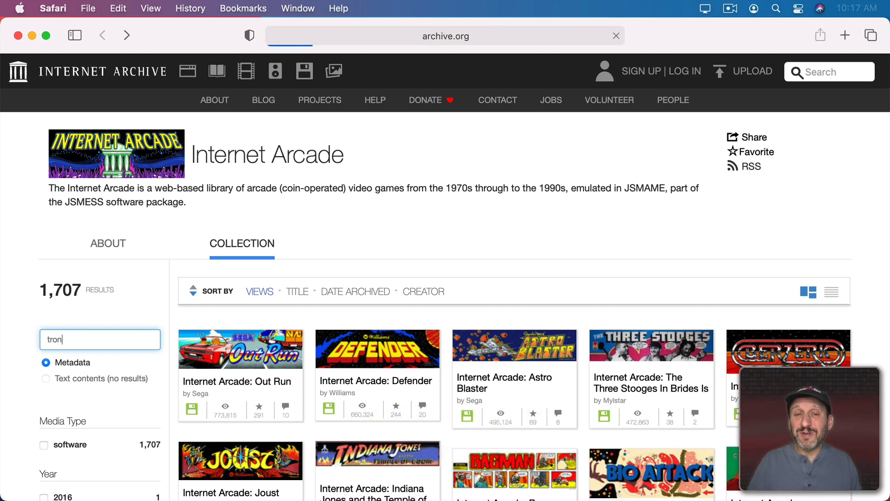
key("Return")
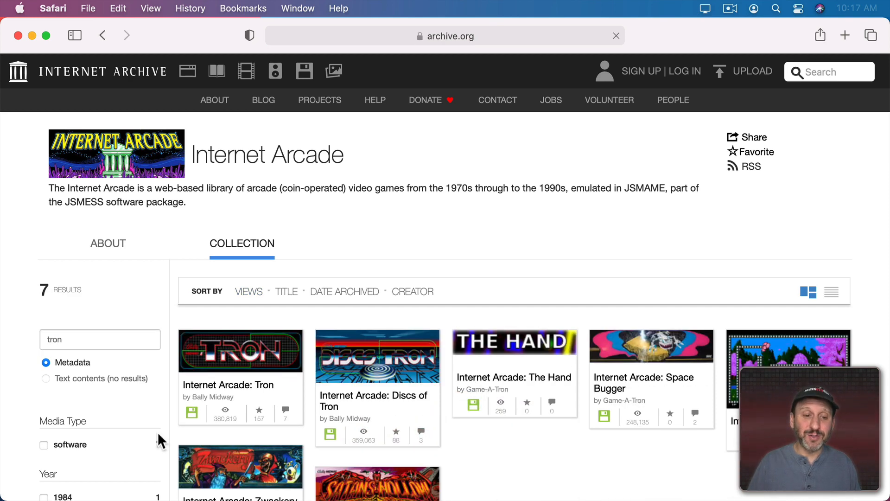
left_click(240, 351)
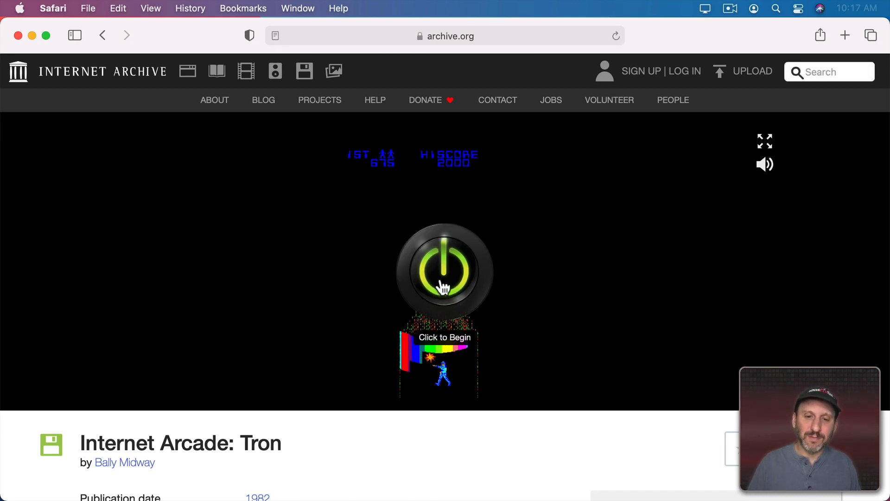
Start the Tron emulator and scroll down to read the game description
left_click(444, 270)
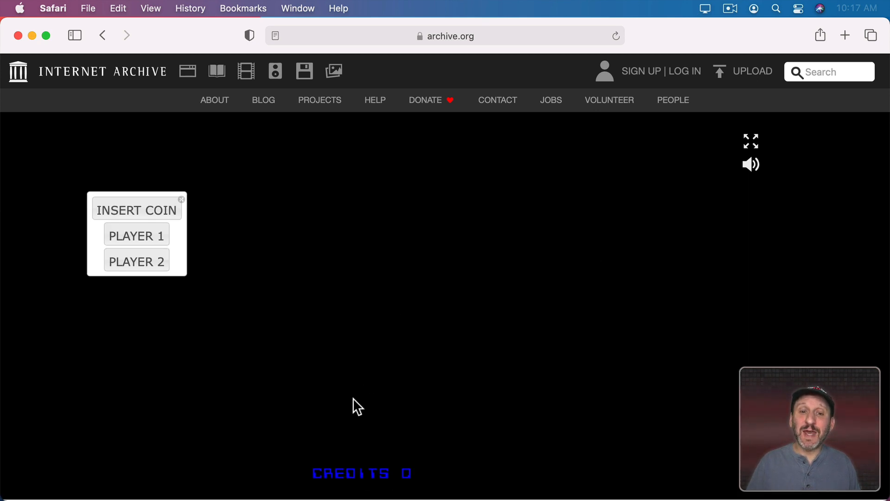
scroll("down", 3)
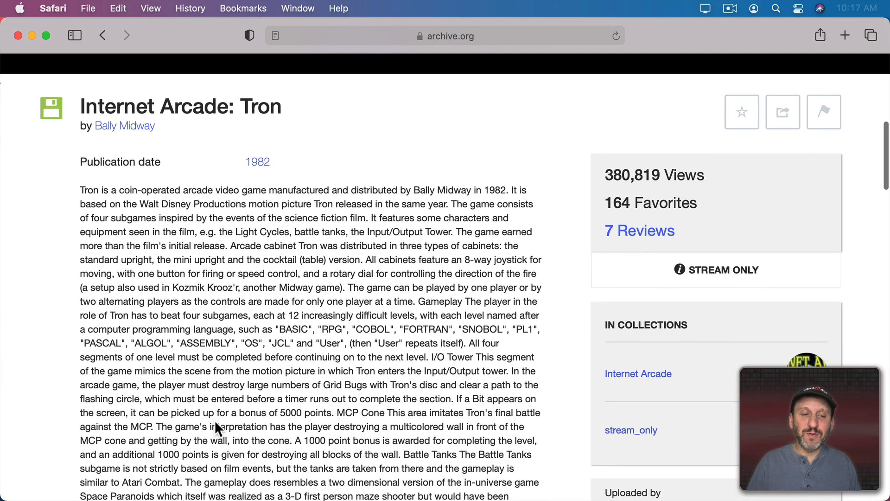
scroll("down", 3)
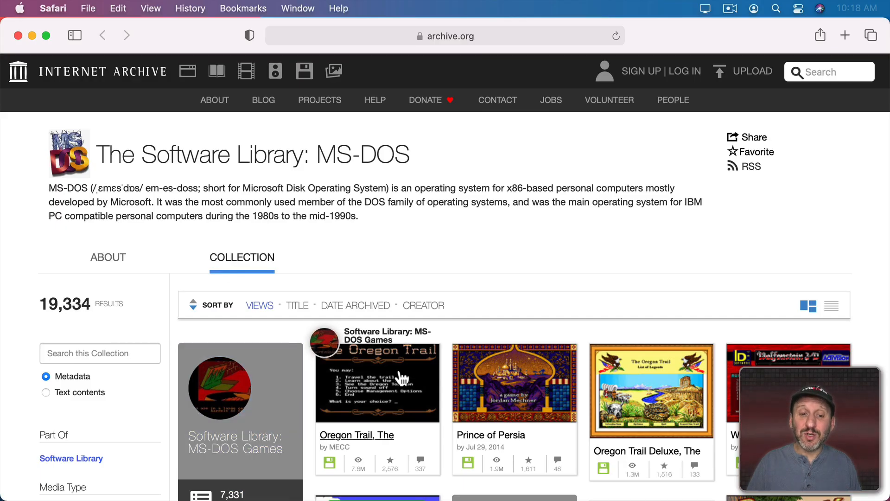
mouse_move(384, 387)
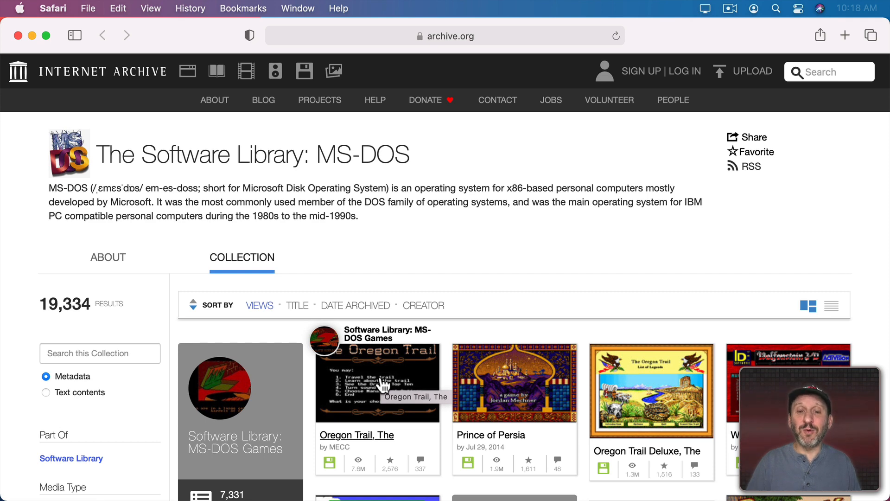
Load The Oregon Trail DOS emulator, give it focus, and get past its opening menu
left_click(377, 383)
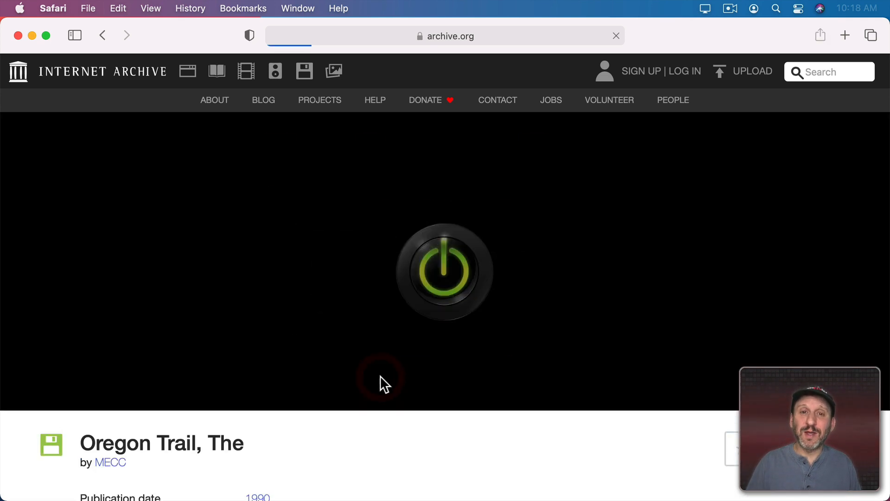
left_click(445, 271)
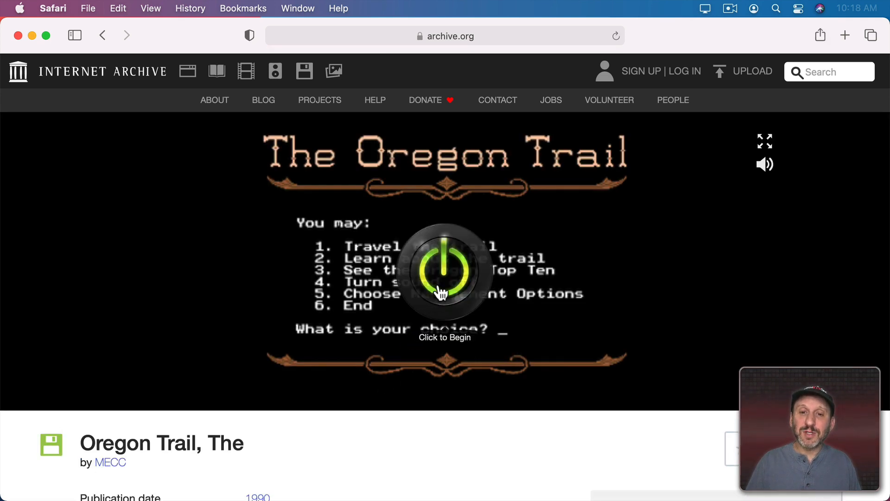
left_click(445, 271)
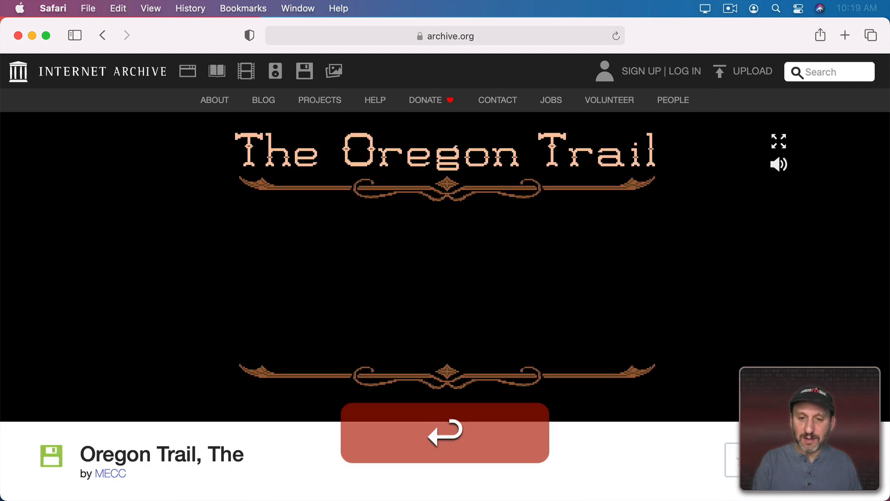
left_click(445, 433)
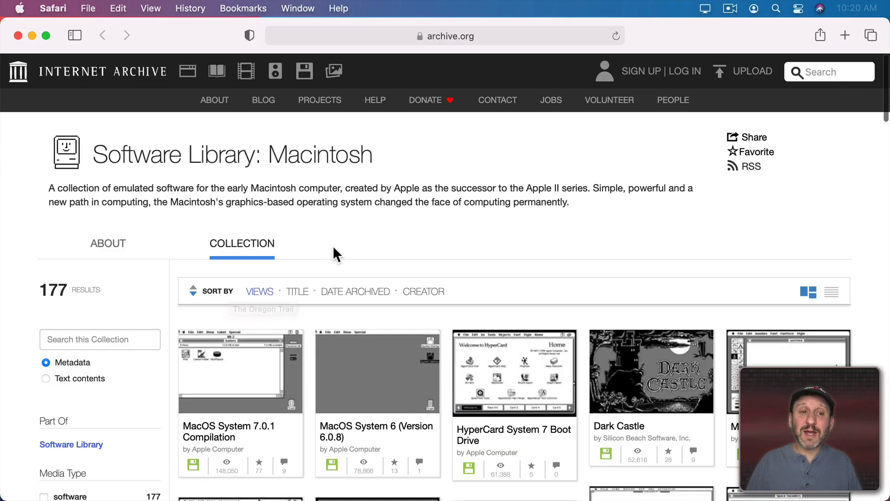
Scroll through the Software Library: Macintosh grid to find the Lode Runner tile
scroll("down", 3)
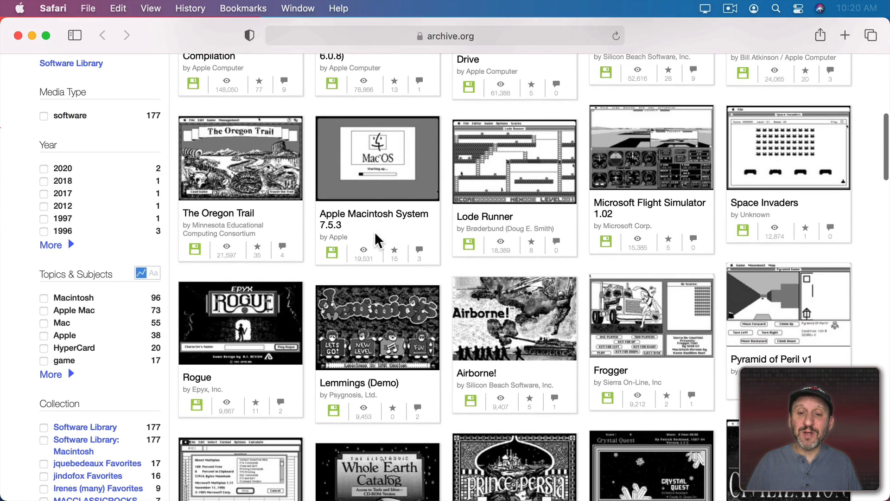
scroll("down", 3)
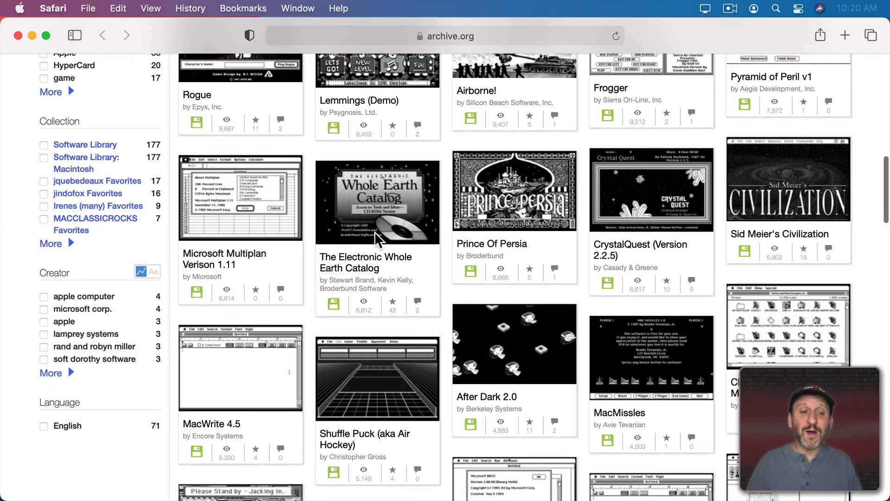
scroll("down", 3)
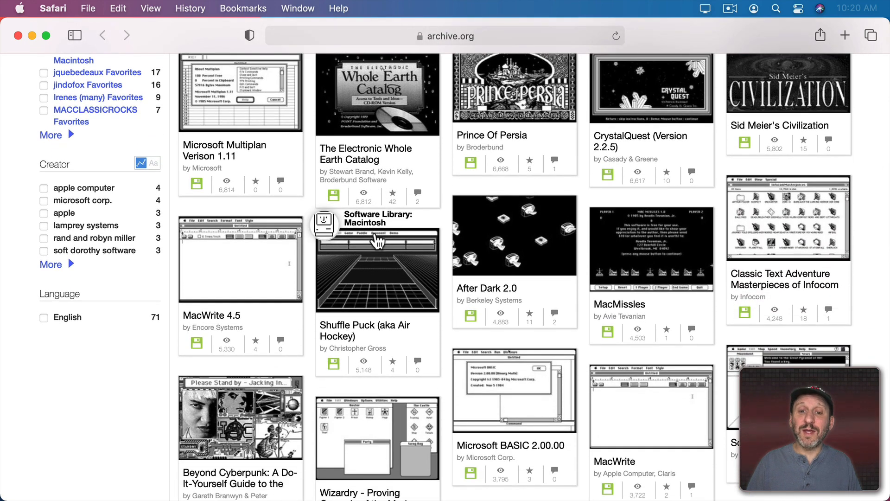
scroll("down", 3)
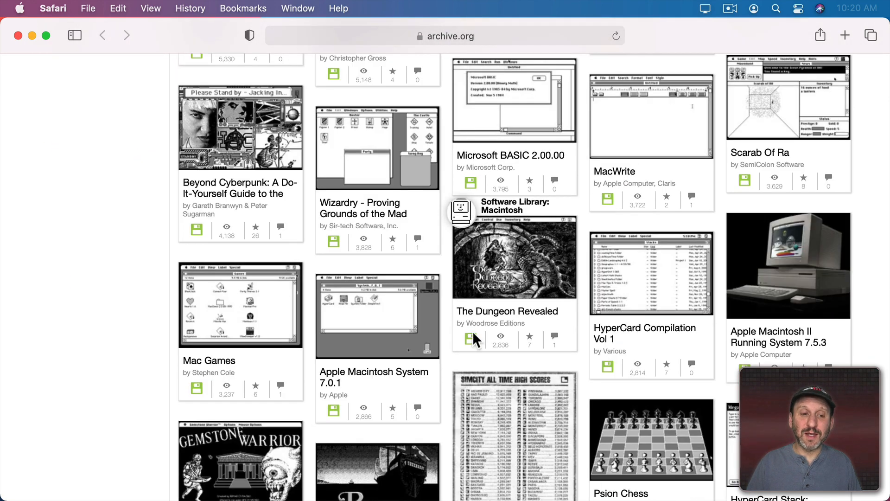
scroll("down", 3)
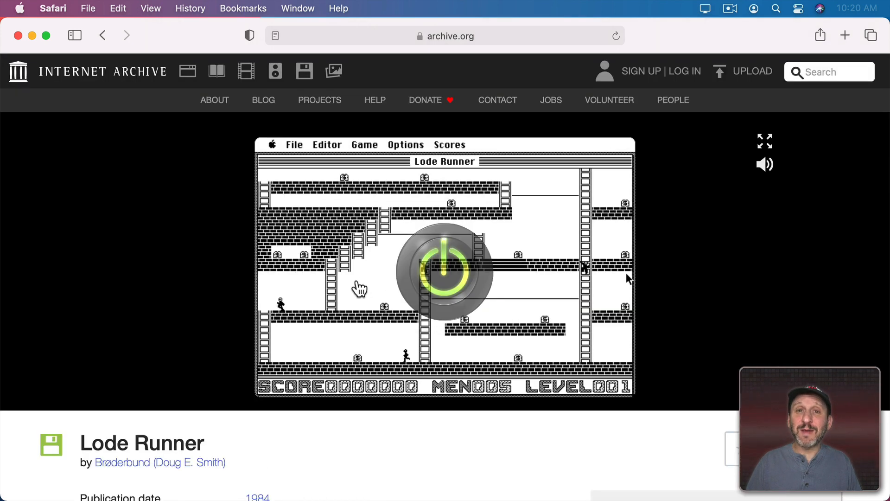
Boot the Macintosh emulator and launch Lode Runner from the Lode Runner Dsk disk
left_click(445, 270)
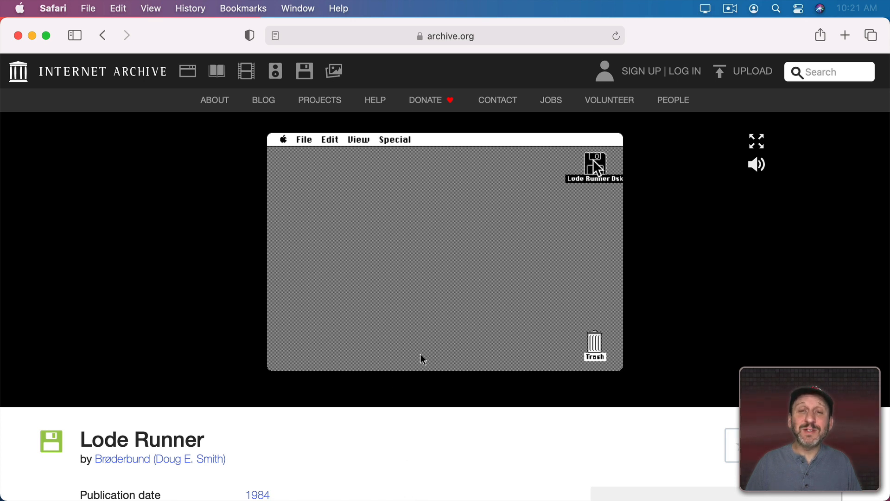
double_click(594, 164)
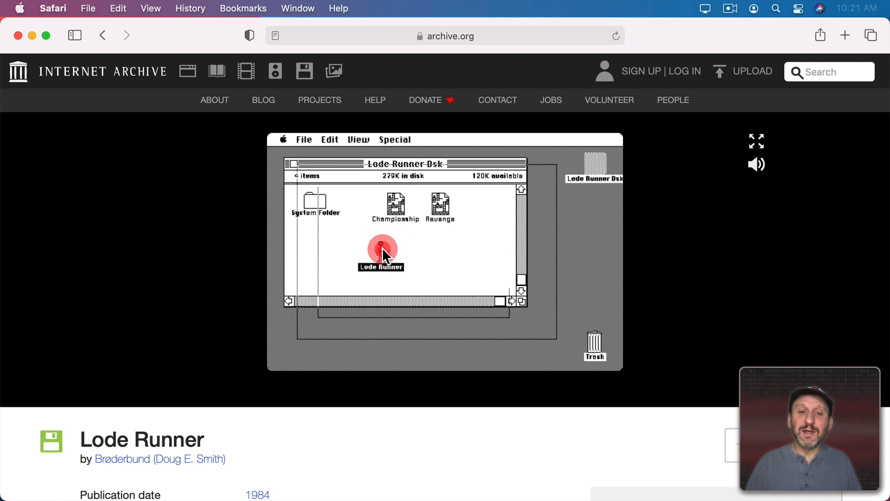
double_click(382, 251)
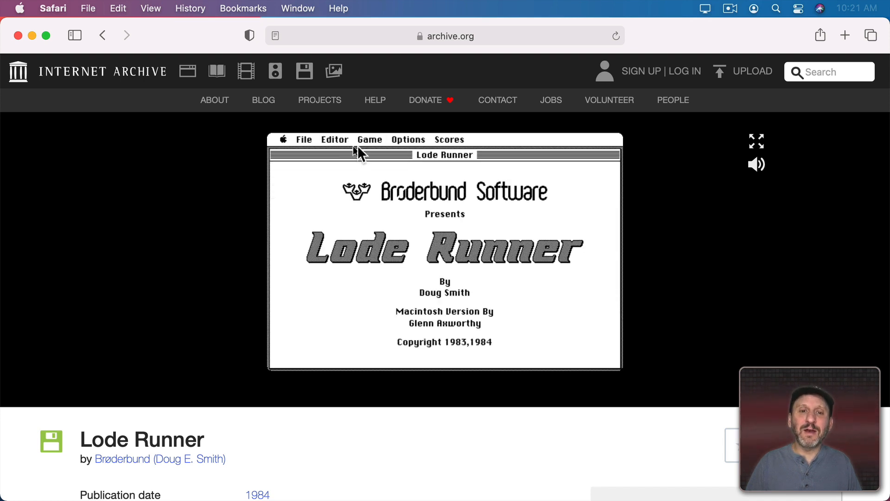
Choose Game > Start Game and control the runner with the keyboard
left_click(369, 139)
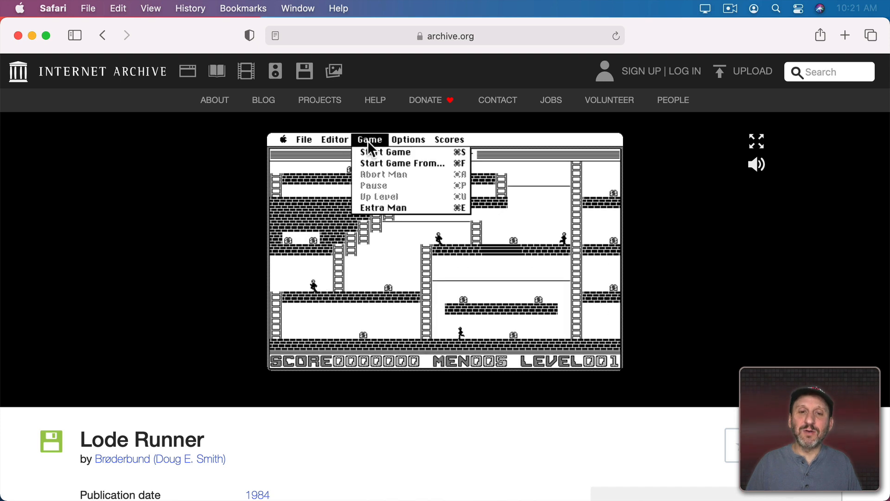
left_click(386, 151)
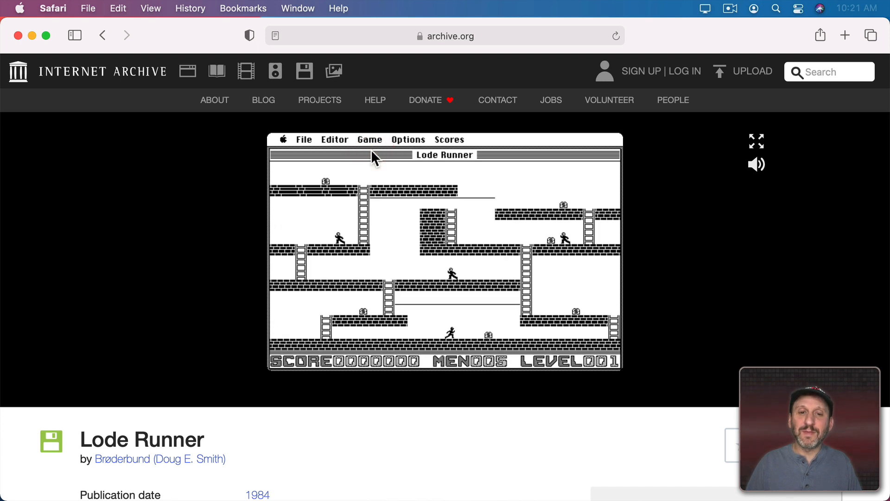
mouse_move(425, 263)
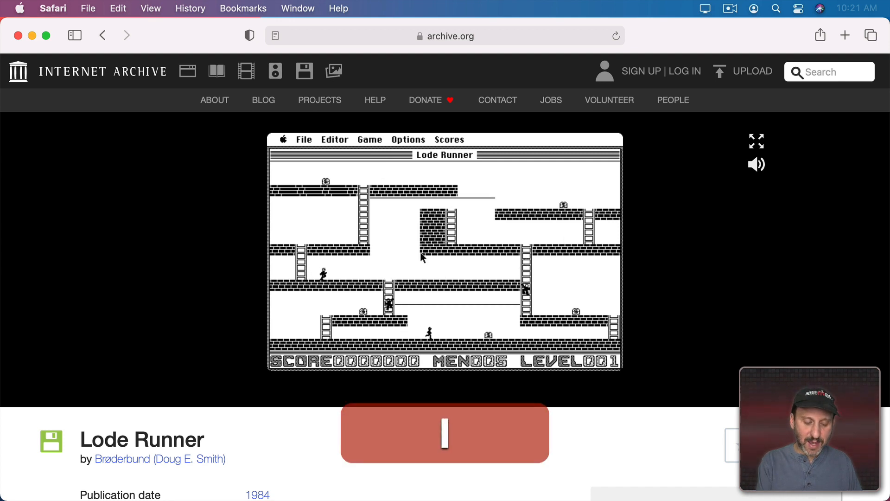
key("j")
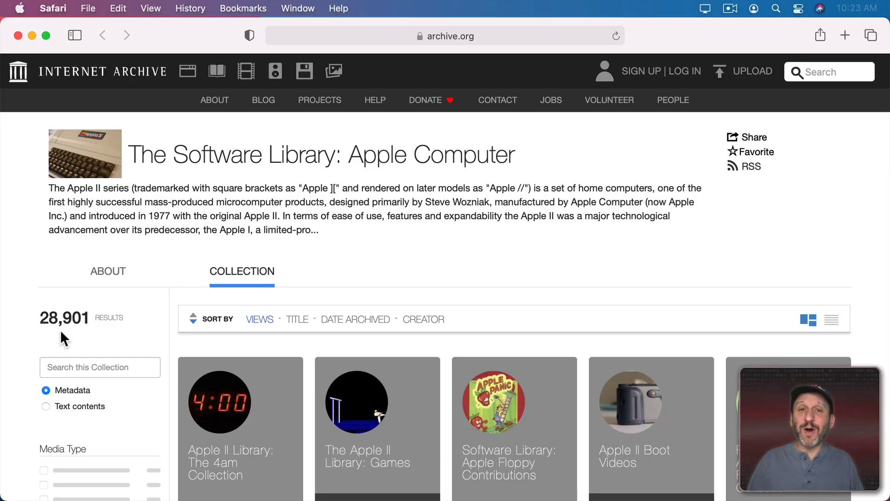
mouse_move(344, 375)
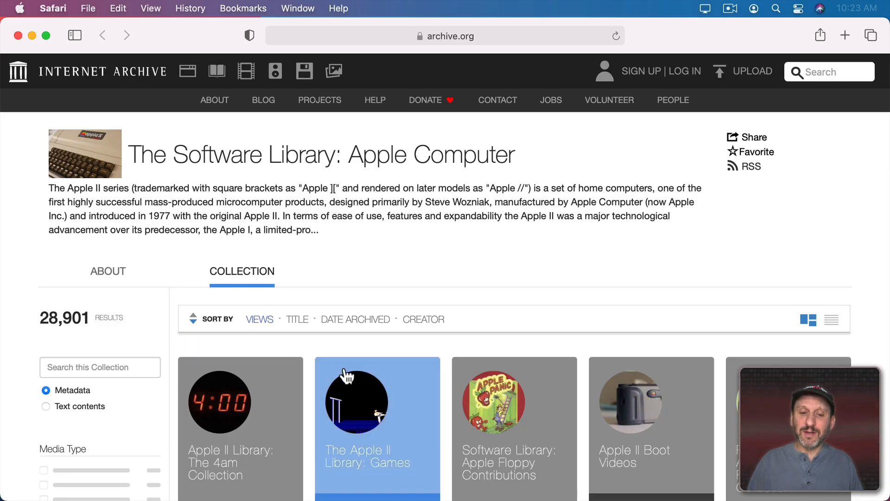
Search the Apple Computer software library for 'spy hunter', yielding 34 results
scroll("down", 3)
type("spy")
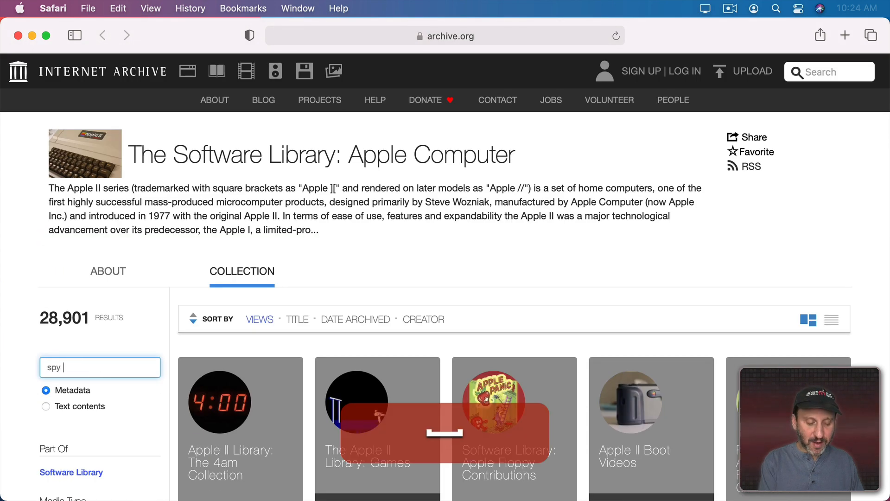
type("hunter")
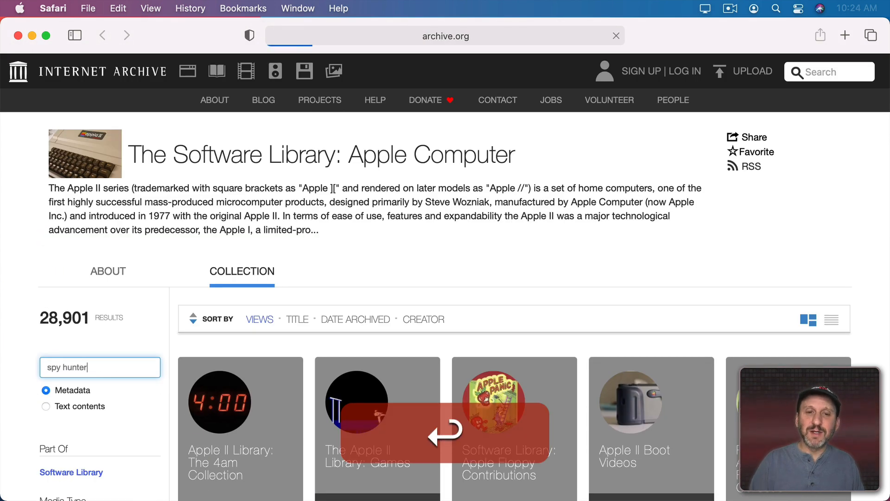
key("Return")
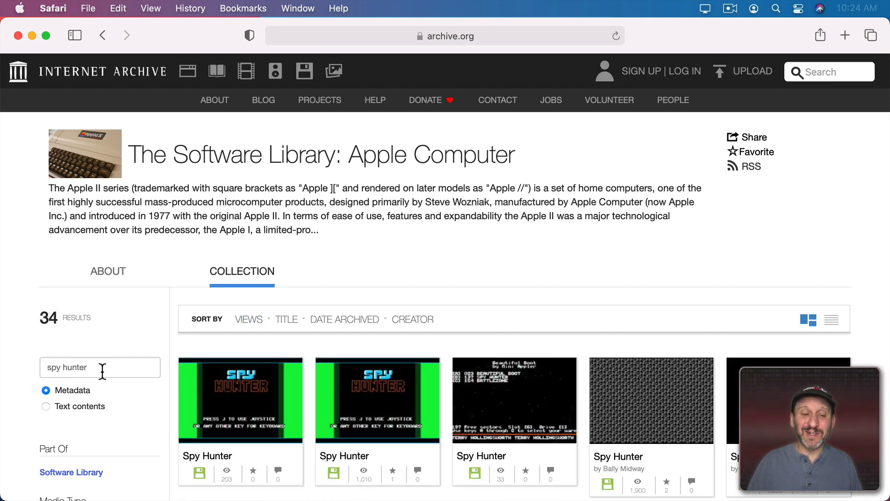
Open the first Spy Hunter result and drive the spy car using the keyboard
left_click(240, 400)
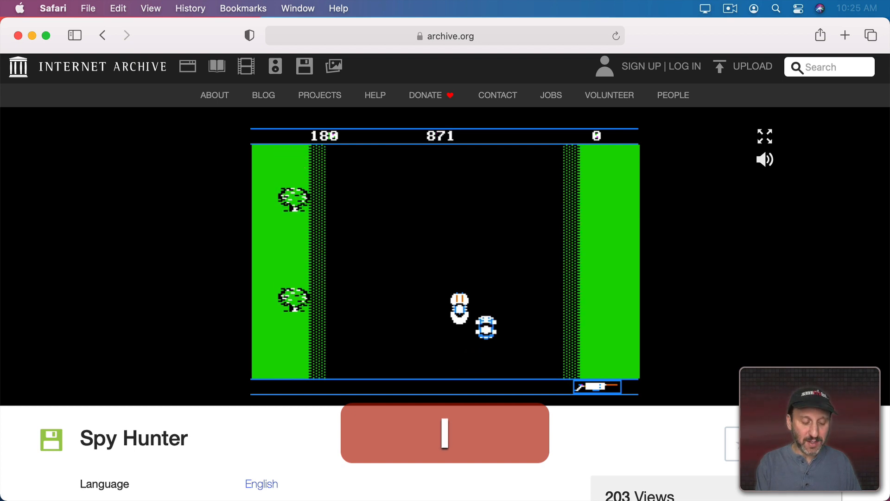
key("z")
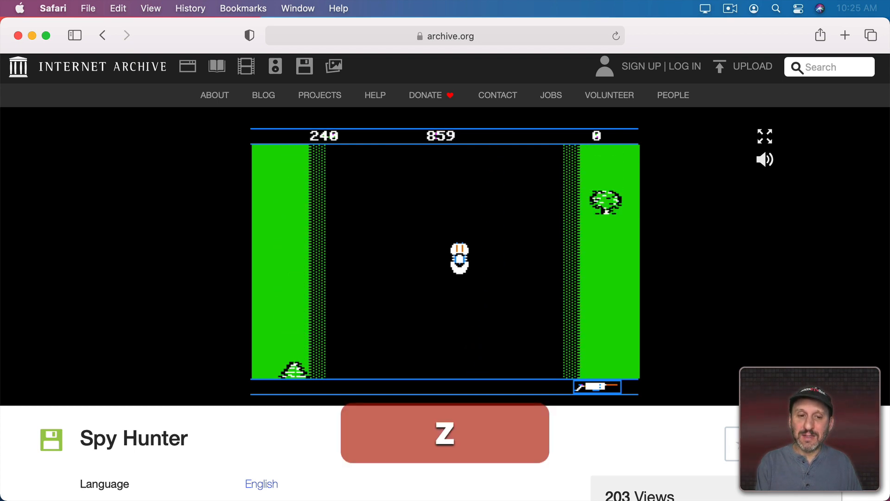